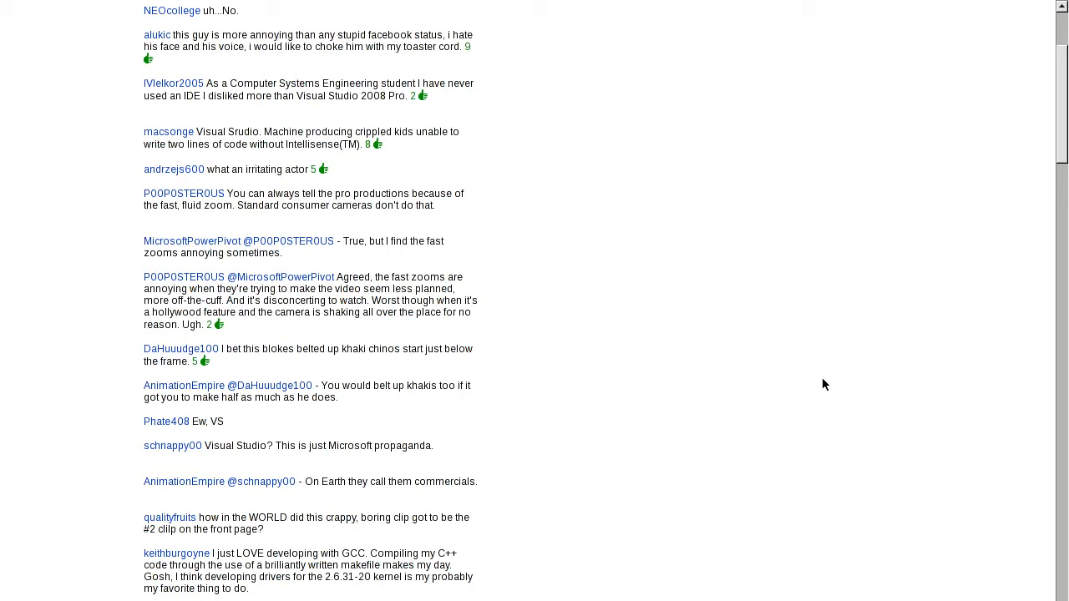
{"action": "scroll", "scroll_direction": "up", "scroll_amount": 3}
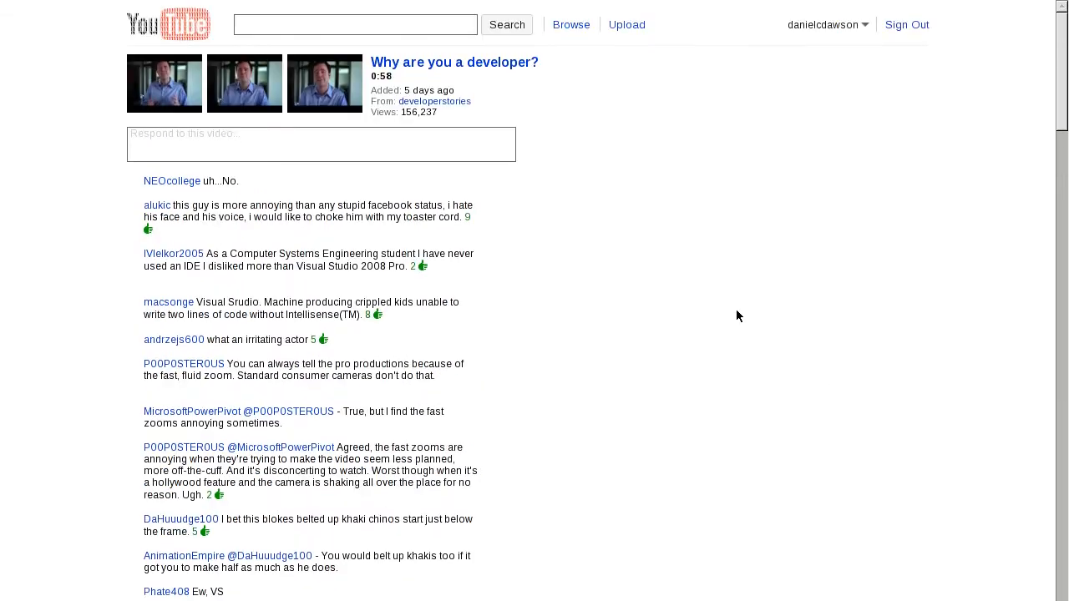
{"action": "mouse_move", "coordinate": [826, 328]}
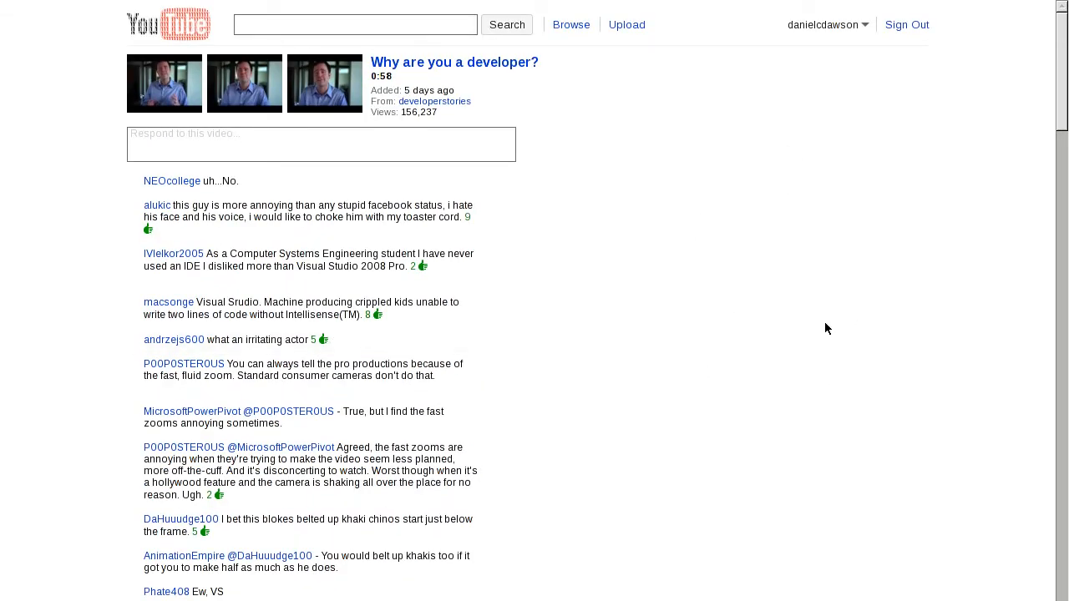
{"action": "mouse_move", "coordinate": [779, 295]}
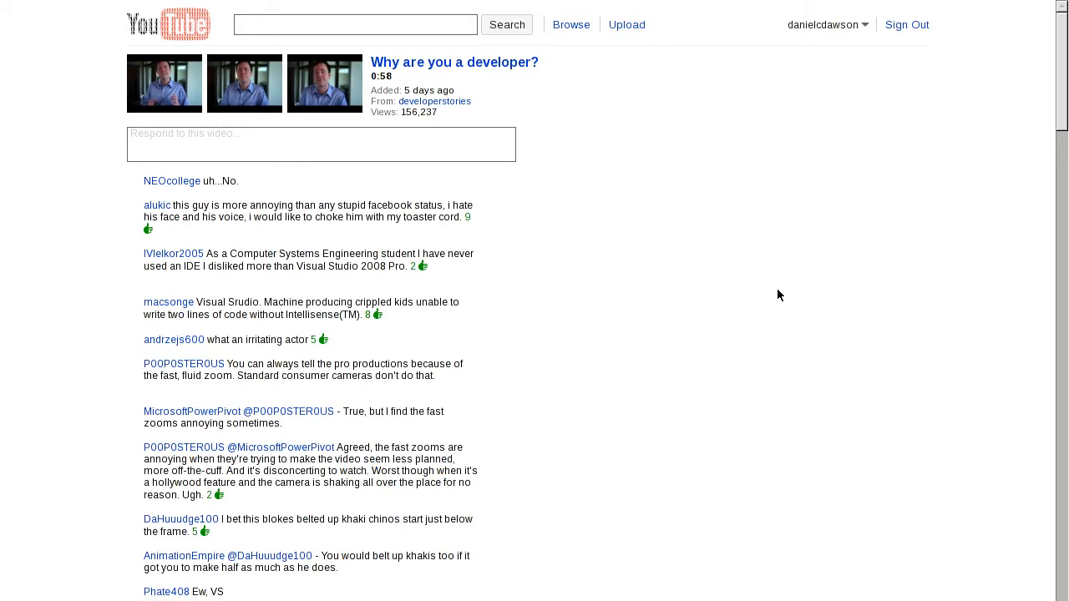
{"action": "scroll", "scroll_direction": "down", "scroll_amount": 3}
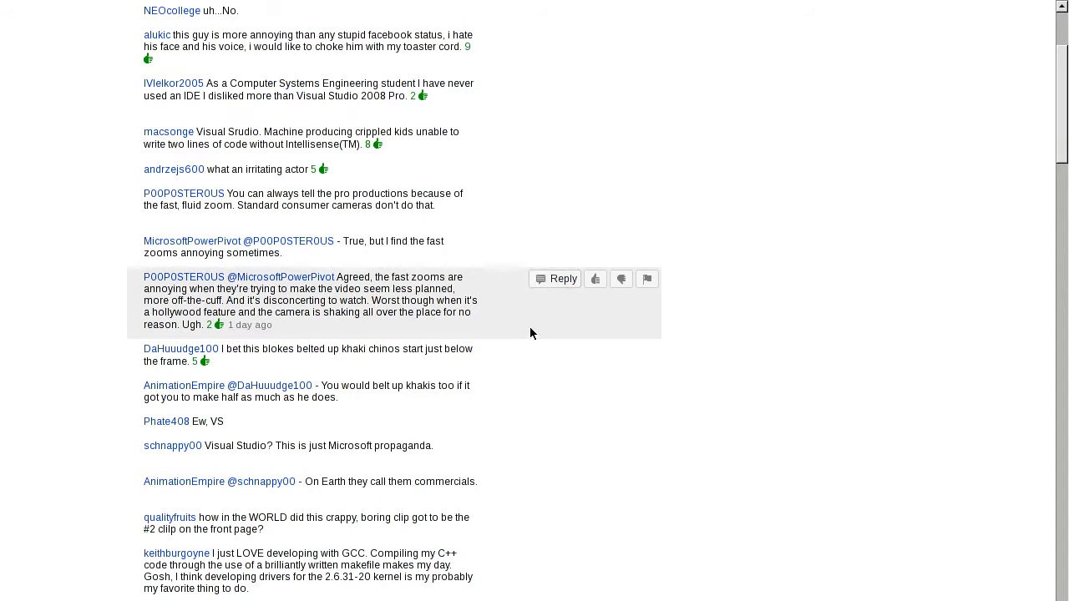
{"action": "mouse_move", "coordinate": [727, 361]}
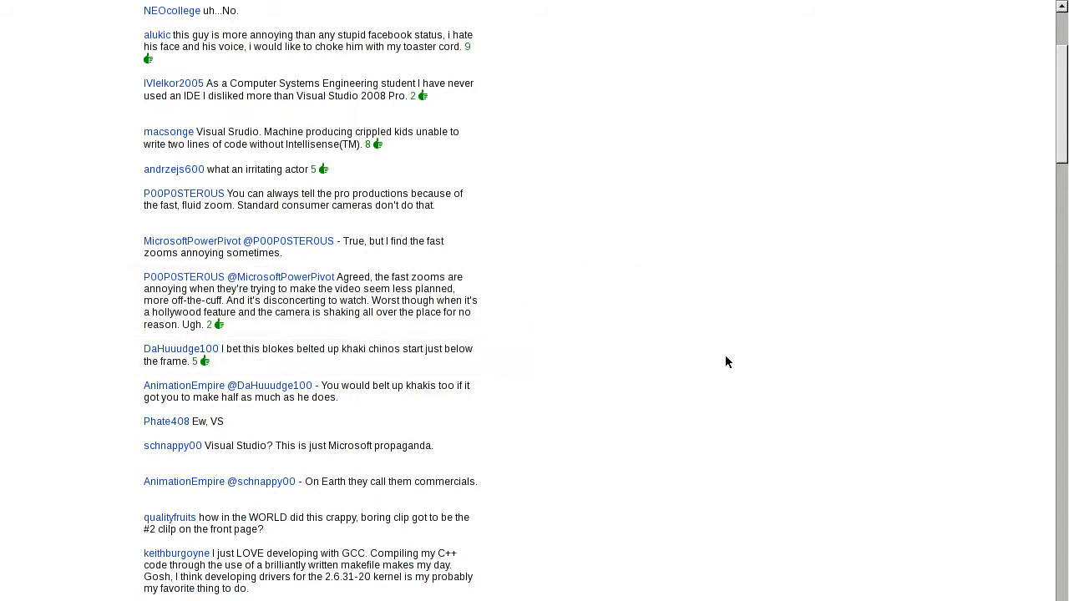
{"action": "mouse_move", "coordinate": [1030, 375]}
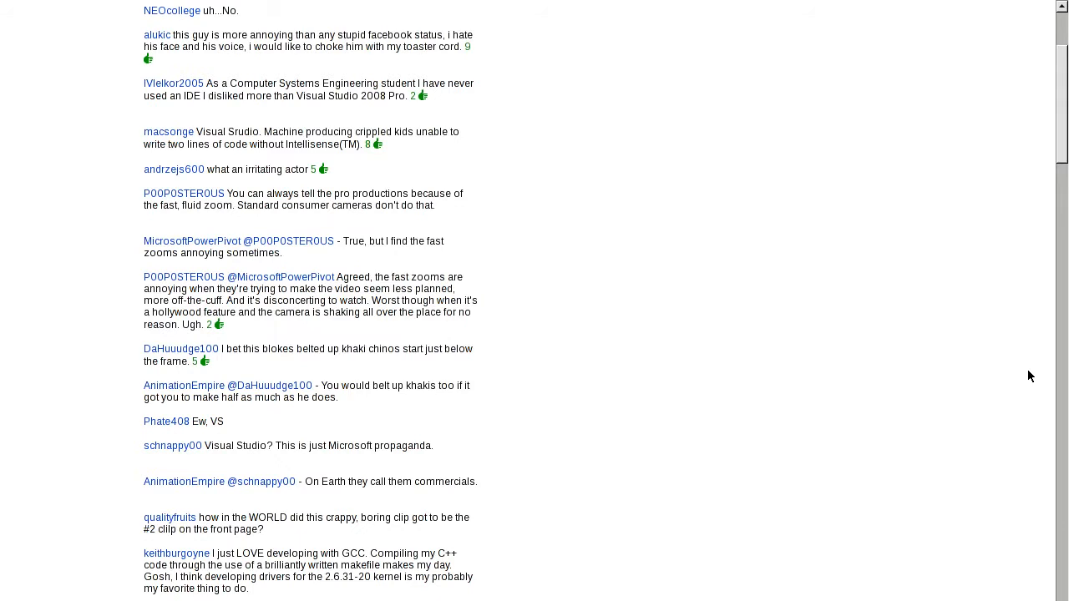
{"action": "mouse_move", "coordinate": [501, 327]}
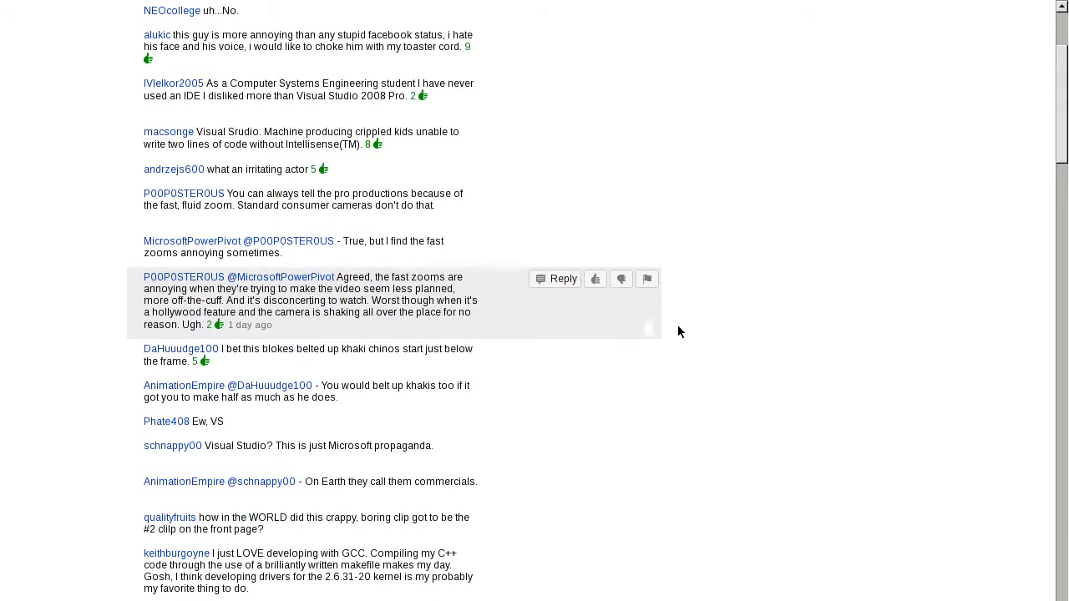
{"action": "mouse_move", "coordinate": [706, 315]}
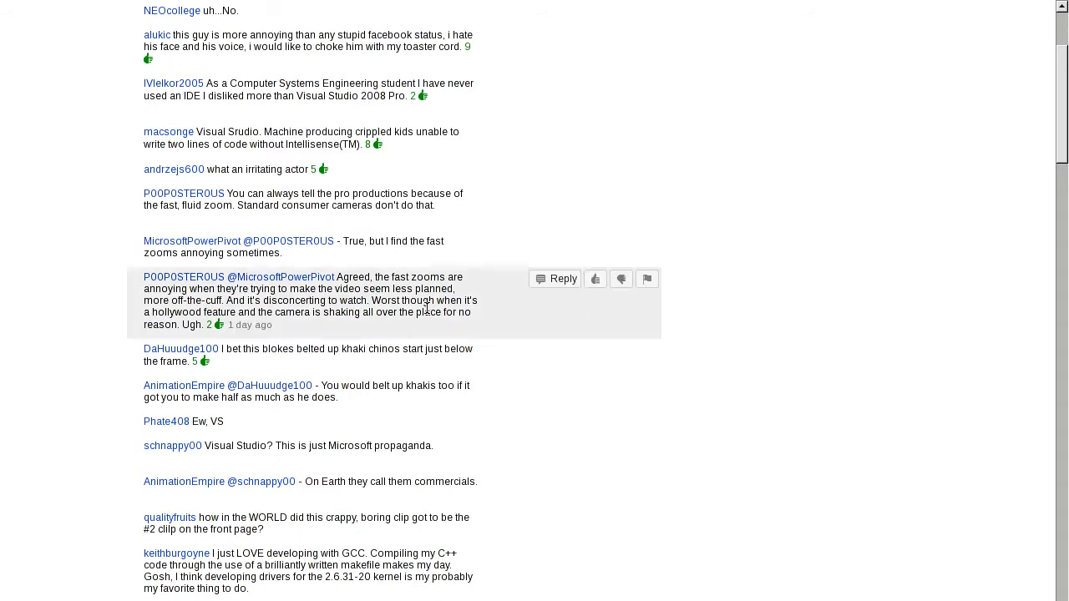
{"action": "mouse_move", "coordinate": [430, 301]}
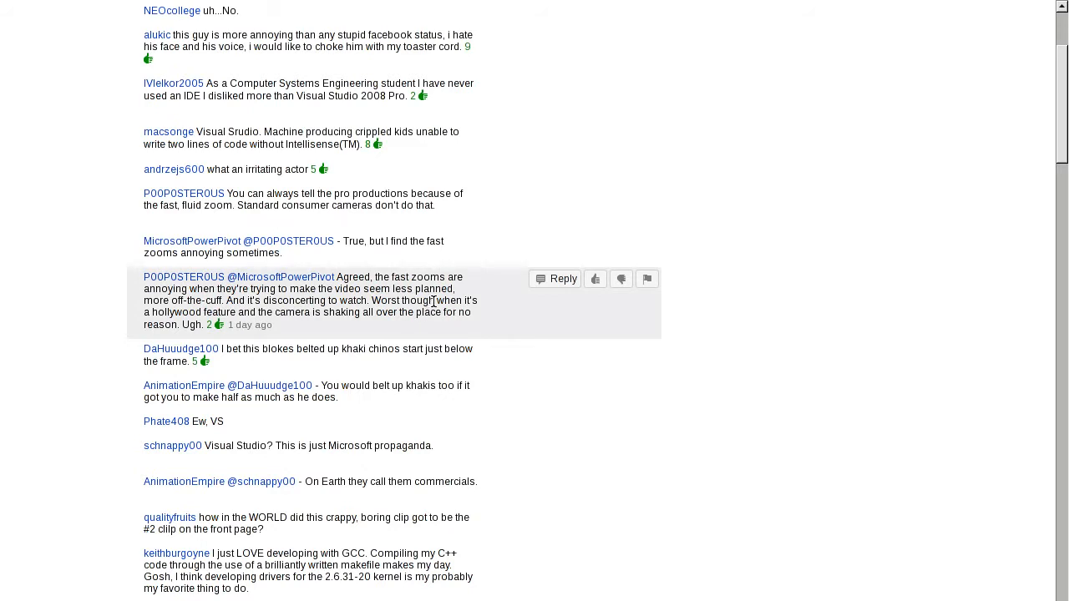
{"action": "mouse_move", "coordinate": [595, 279]}
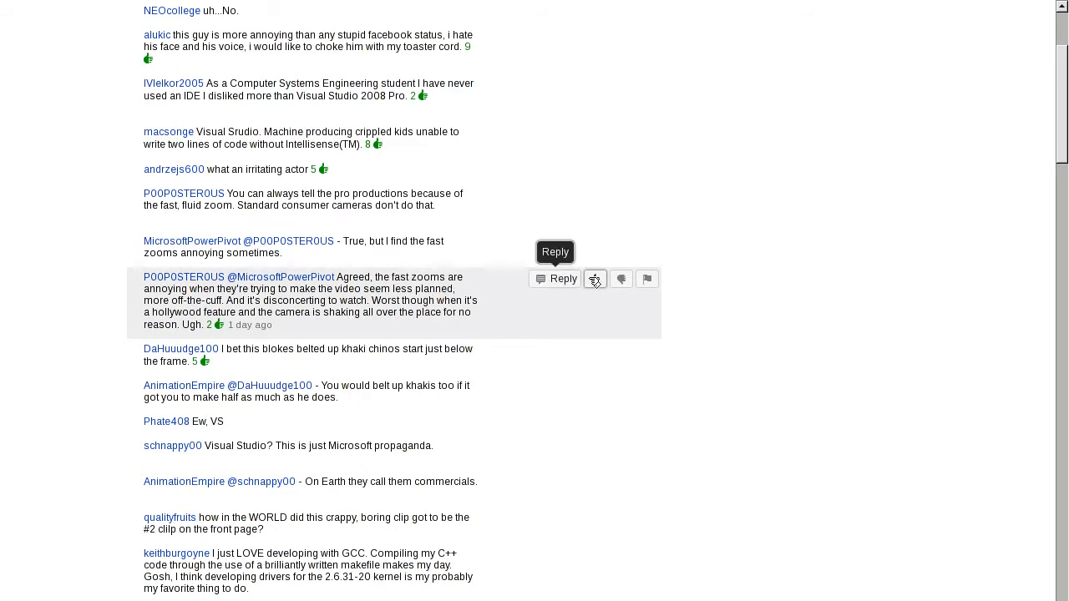
{"action": "mouse_move", "coordinate": [647, 279]}
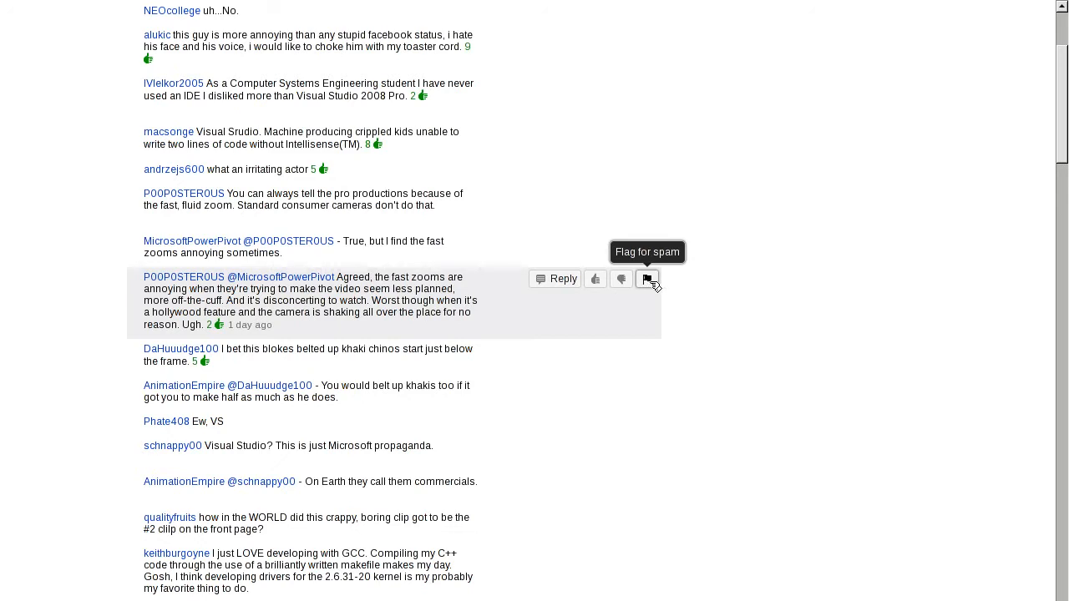
{"action": "mouse_move", "coordinate": [788, 309]}
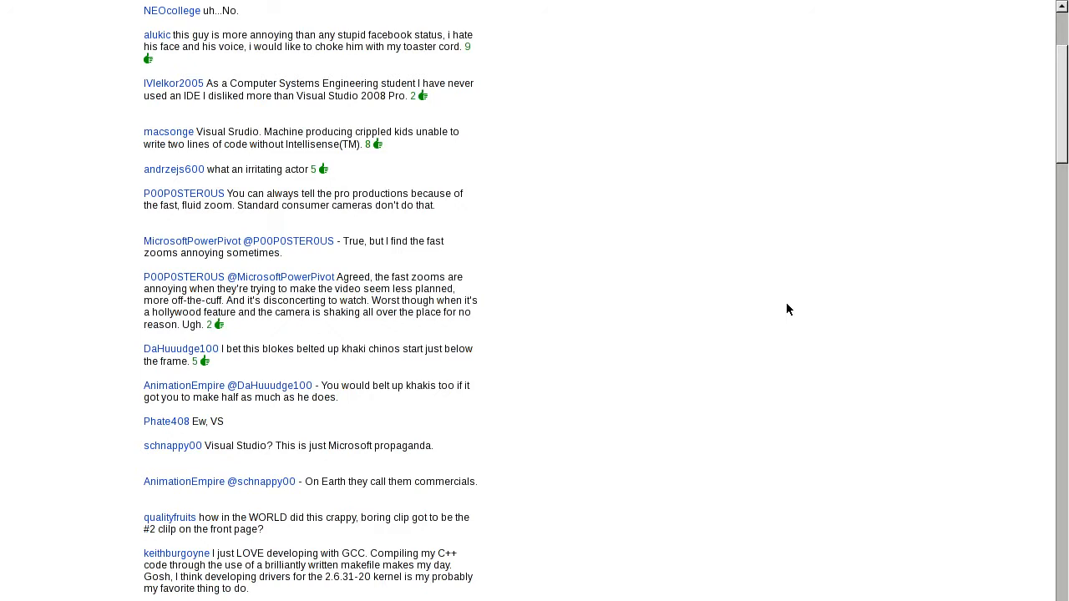
{"action": "mouse_move", "coordinate": [560, 389]}
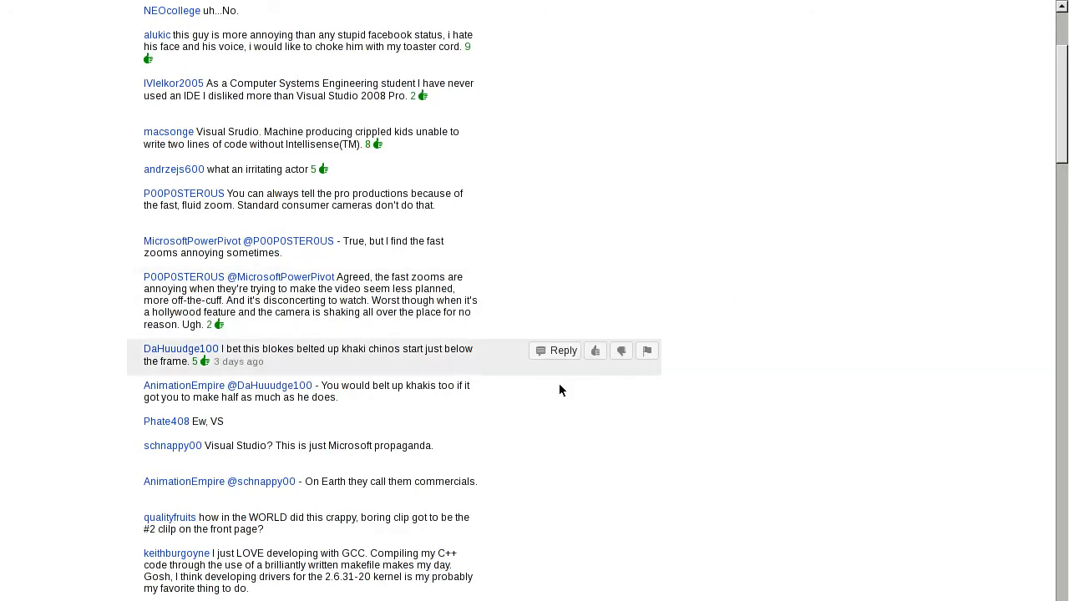
{"action": "mouse_move", "coordinate": [560, 462]}
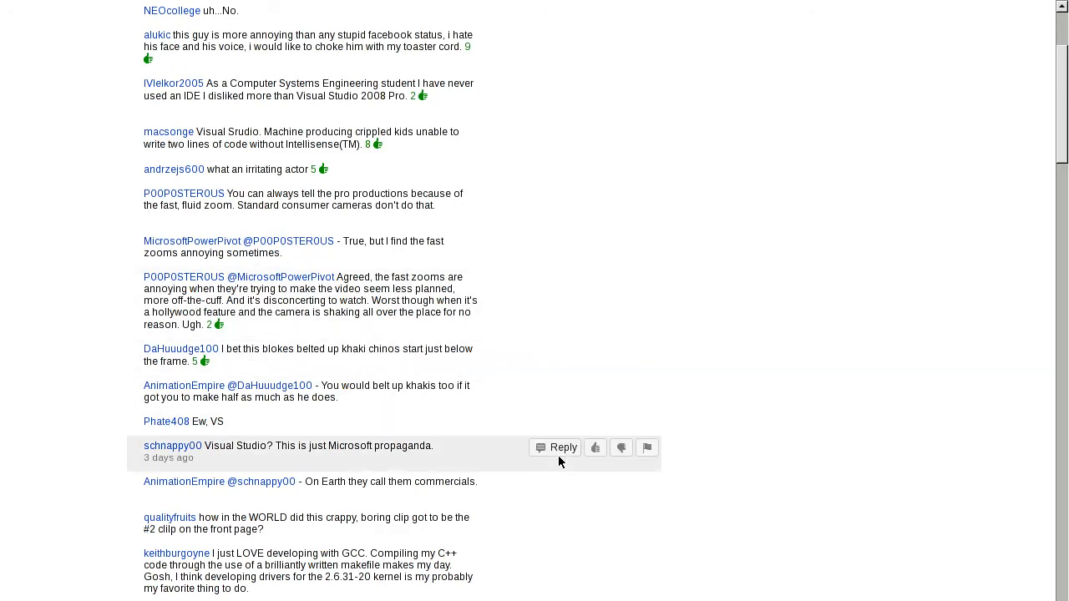
{"action": "mouse_move", "coordinate": [564, 389]}
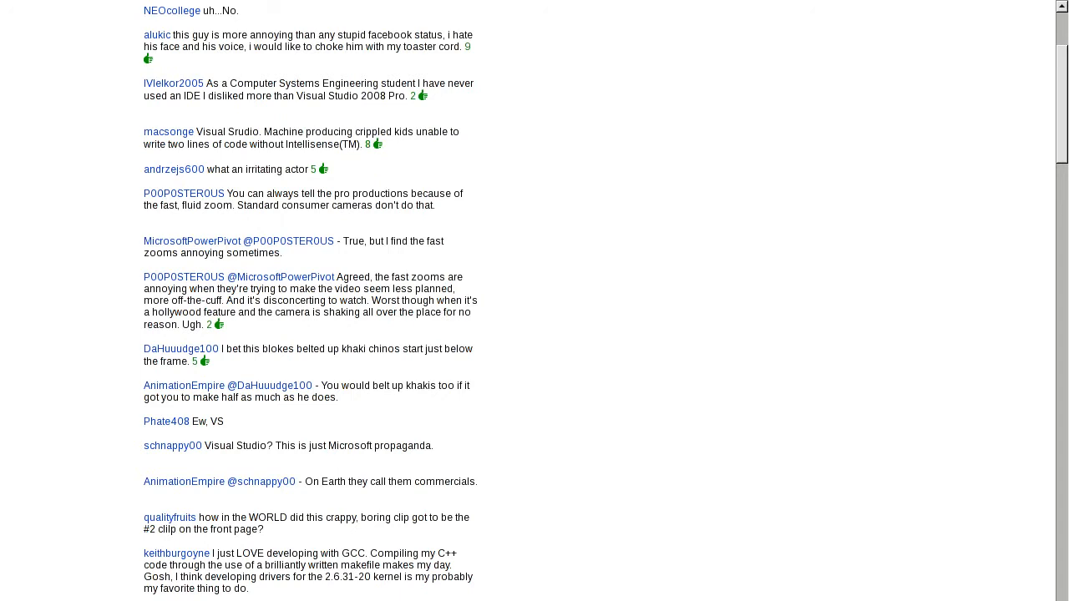
{"action": "scroll", "scroll_direction": "down", "scroll_amount": 3}
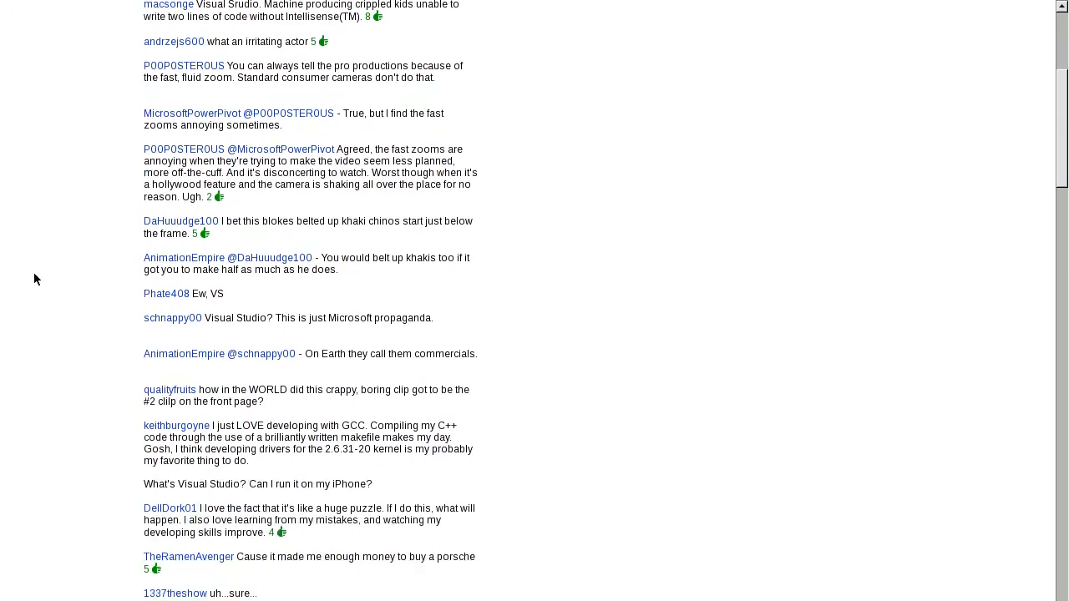
{"action": "scroll", "scroll_direction": "down", "scroll_amount": 3}
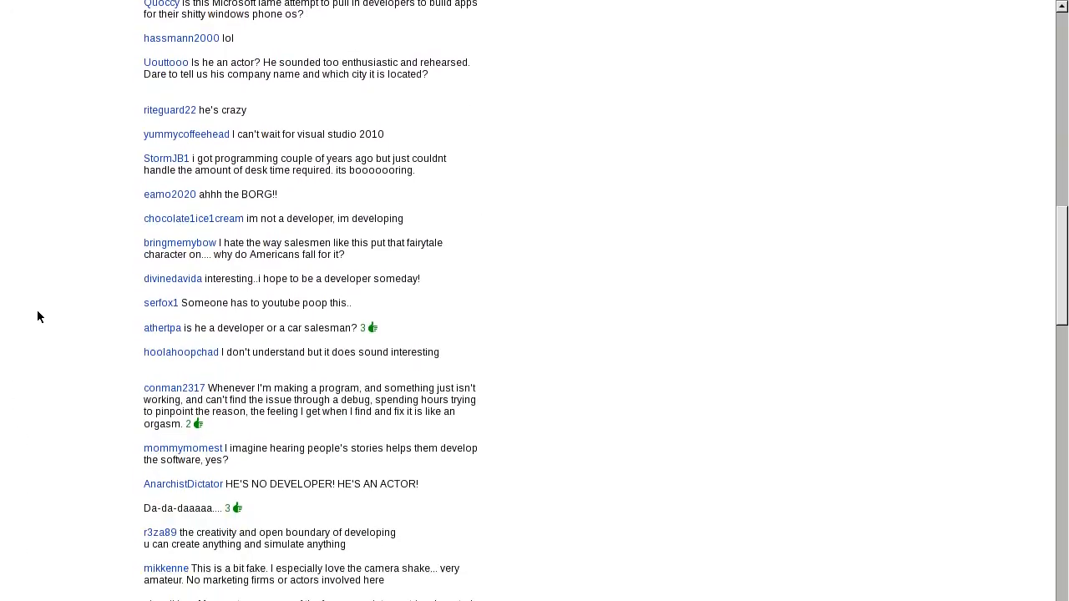
{"action": "scroll", "scroll_direction": "down", "scroll_amount": 3}
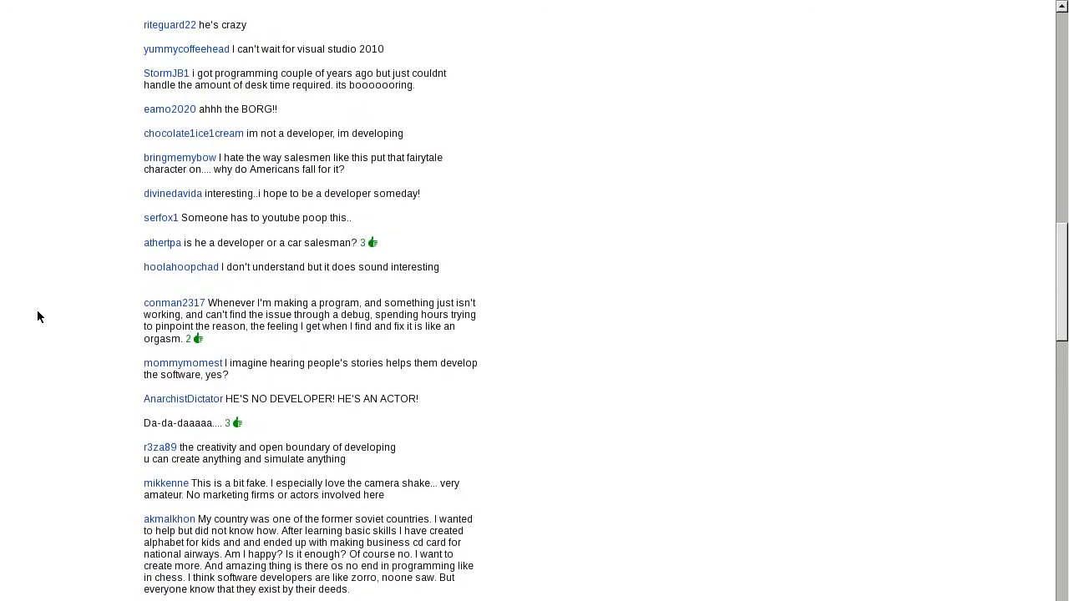
{"action": "scroll", "scroll_direction": "down", "scroll_amount": 3}
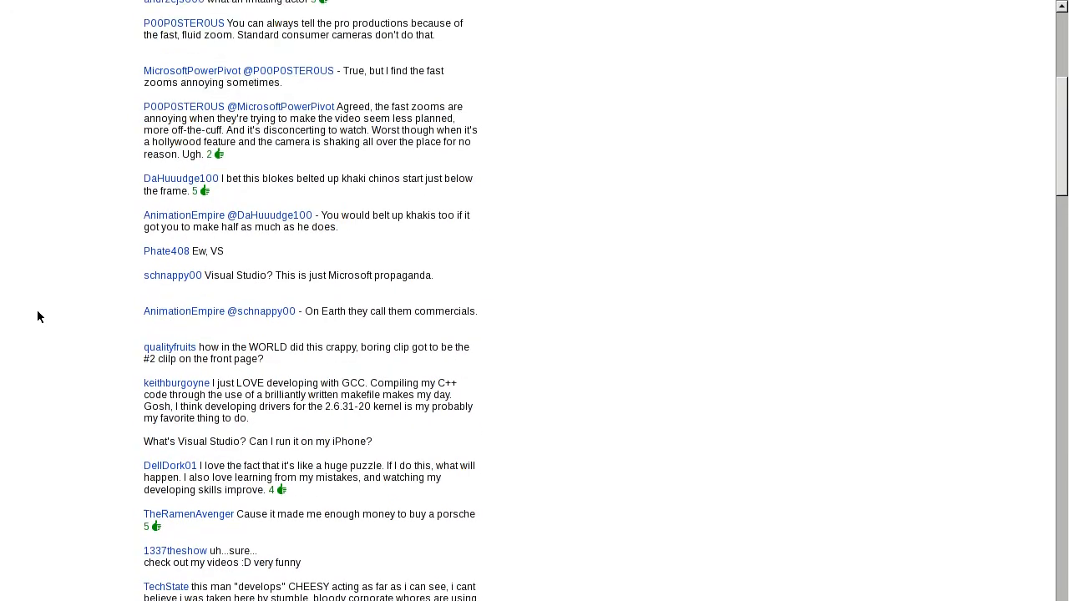
{"action": "scroll", "scroll_direction": "up", "scroll_amount": 3}
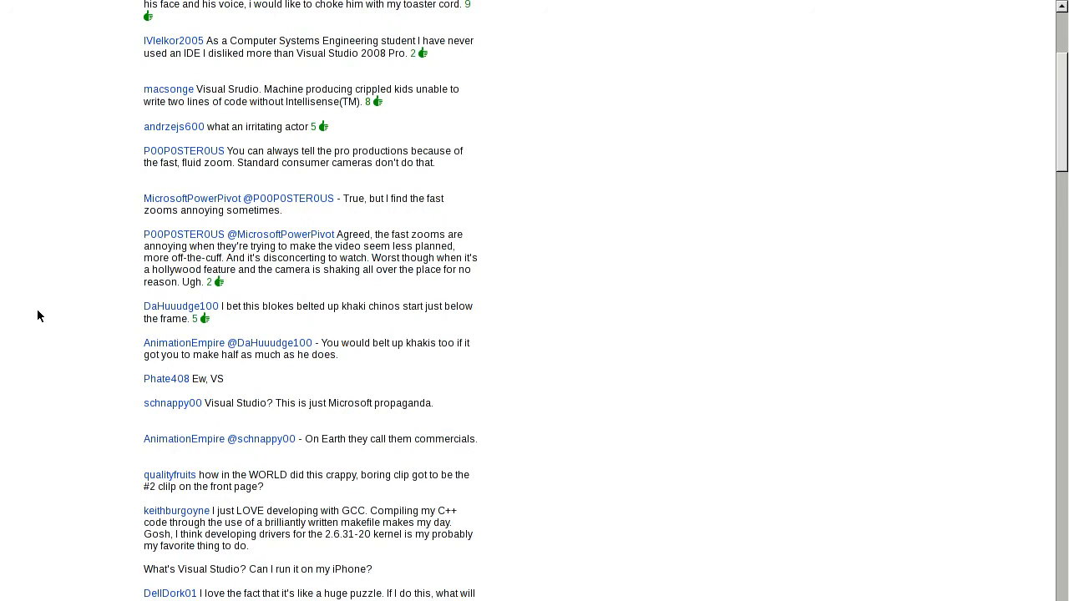
{"action": "mouse_move", "coordinate": [191, 106]}
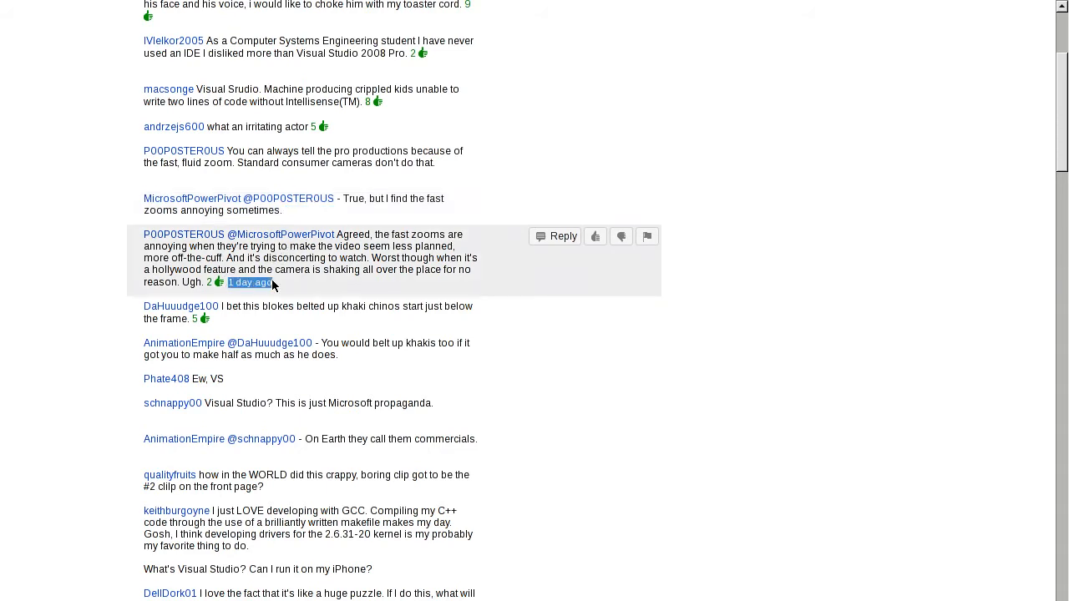
{"action": "scroll", "scroll_direction": "down", "scroll_amount": 3}
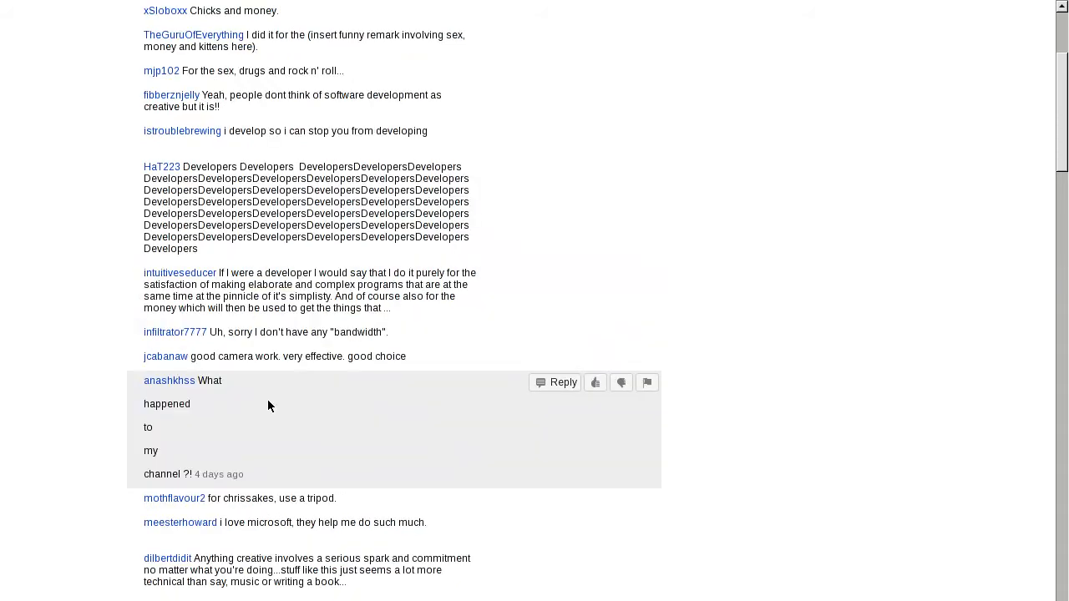
{"action": "mouse_move", "coordinate": [262, 459]}
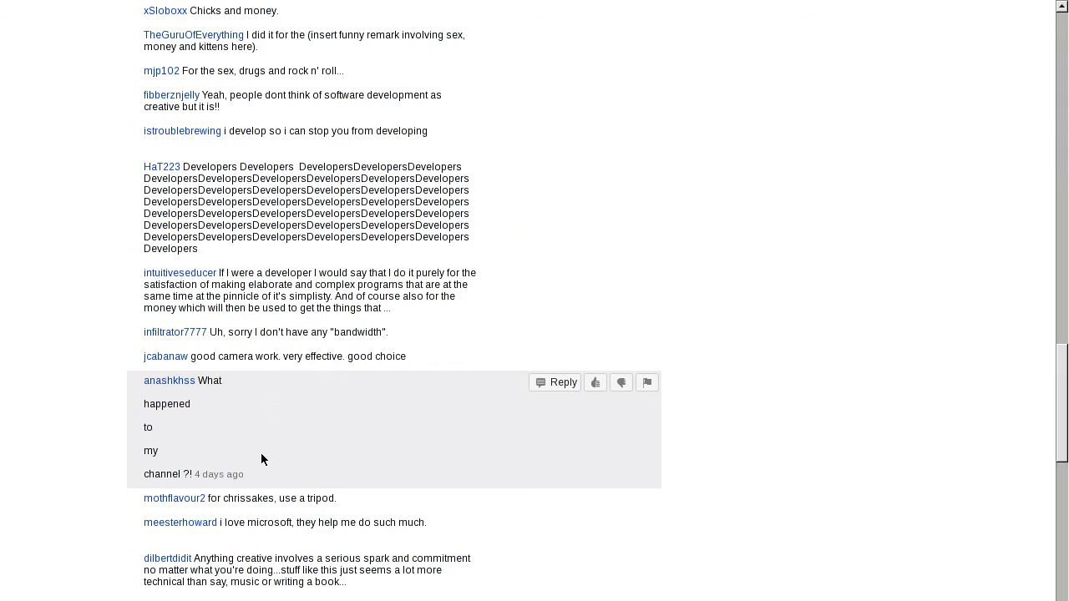
{"action": "scroll", "scroll_direction": "down", "scroll_amount": 3}
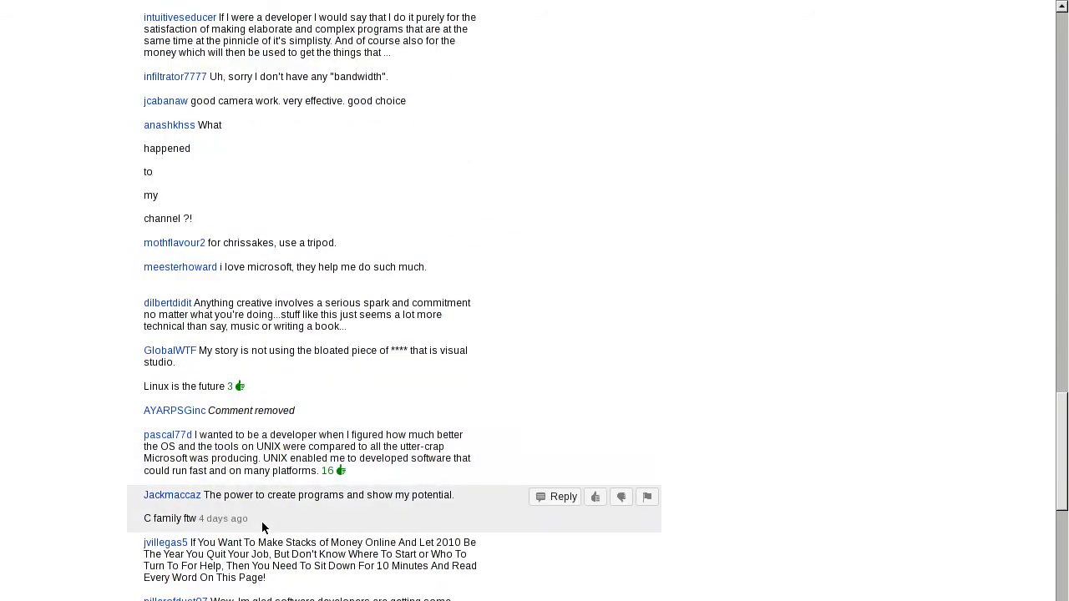
{"action": "scroll", "scroll_direction": "down", "scroll_amount": 3}
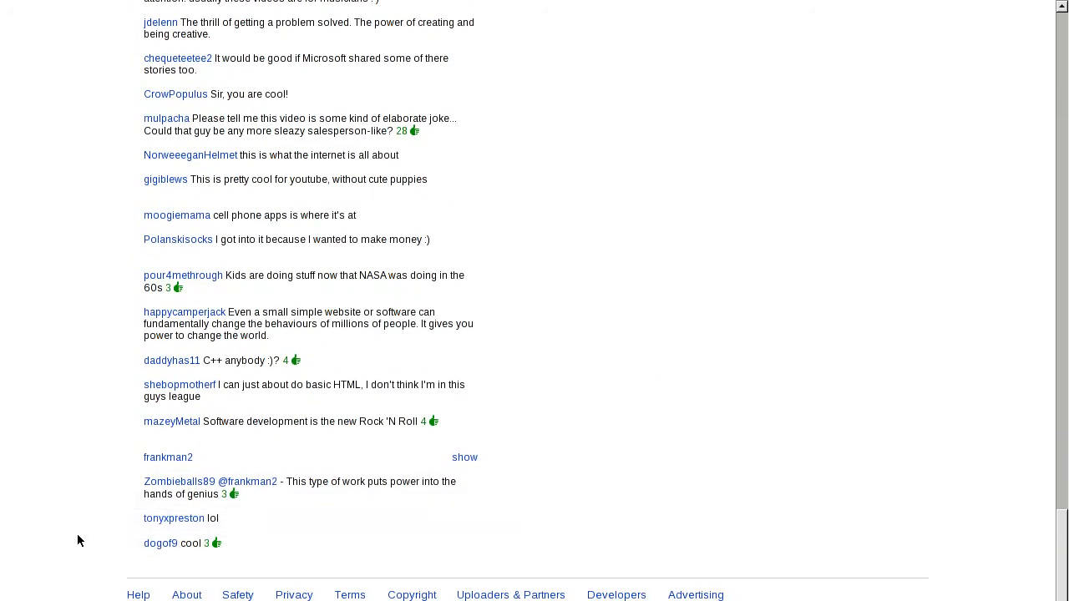
{"action": "scroll", "scroll_direction": "down", "scroll_amount": 3}
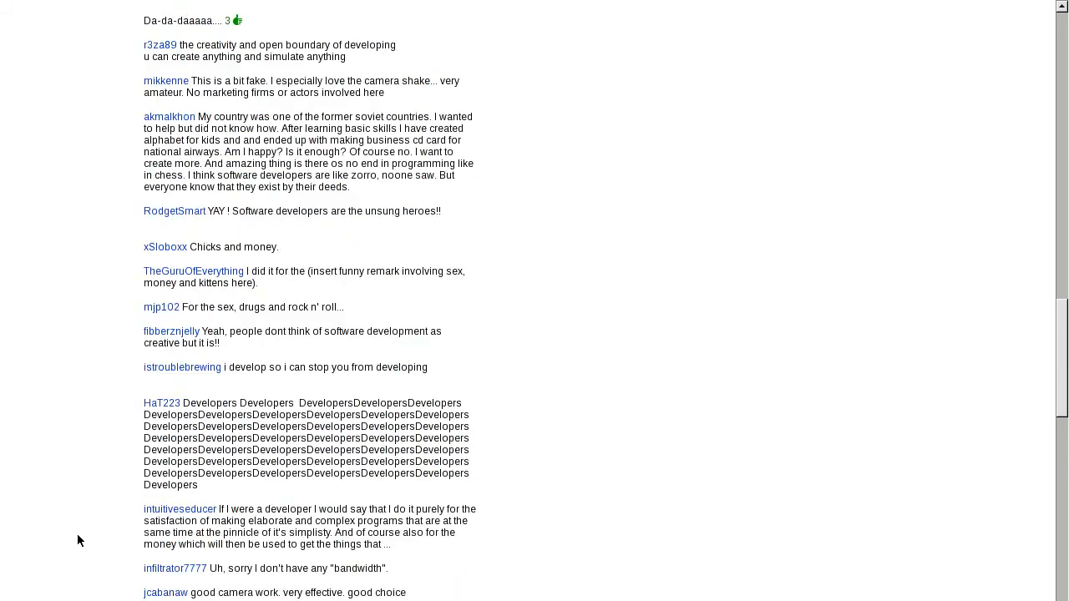
{"action": "scroll", "scroll_direction": "down", "scroll_amount": 3}
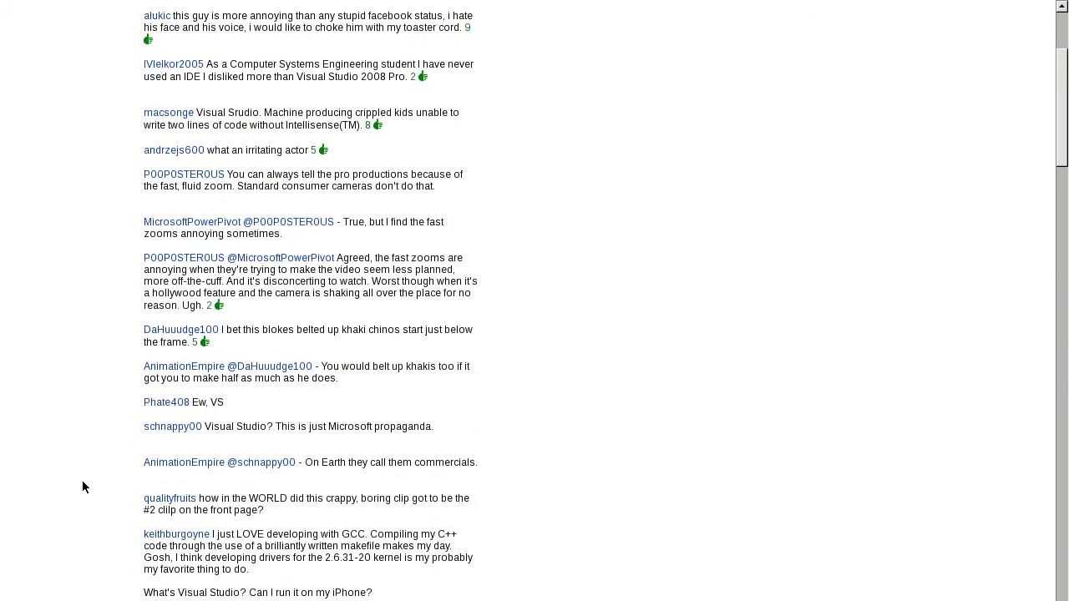